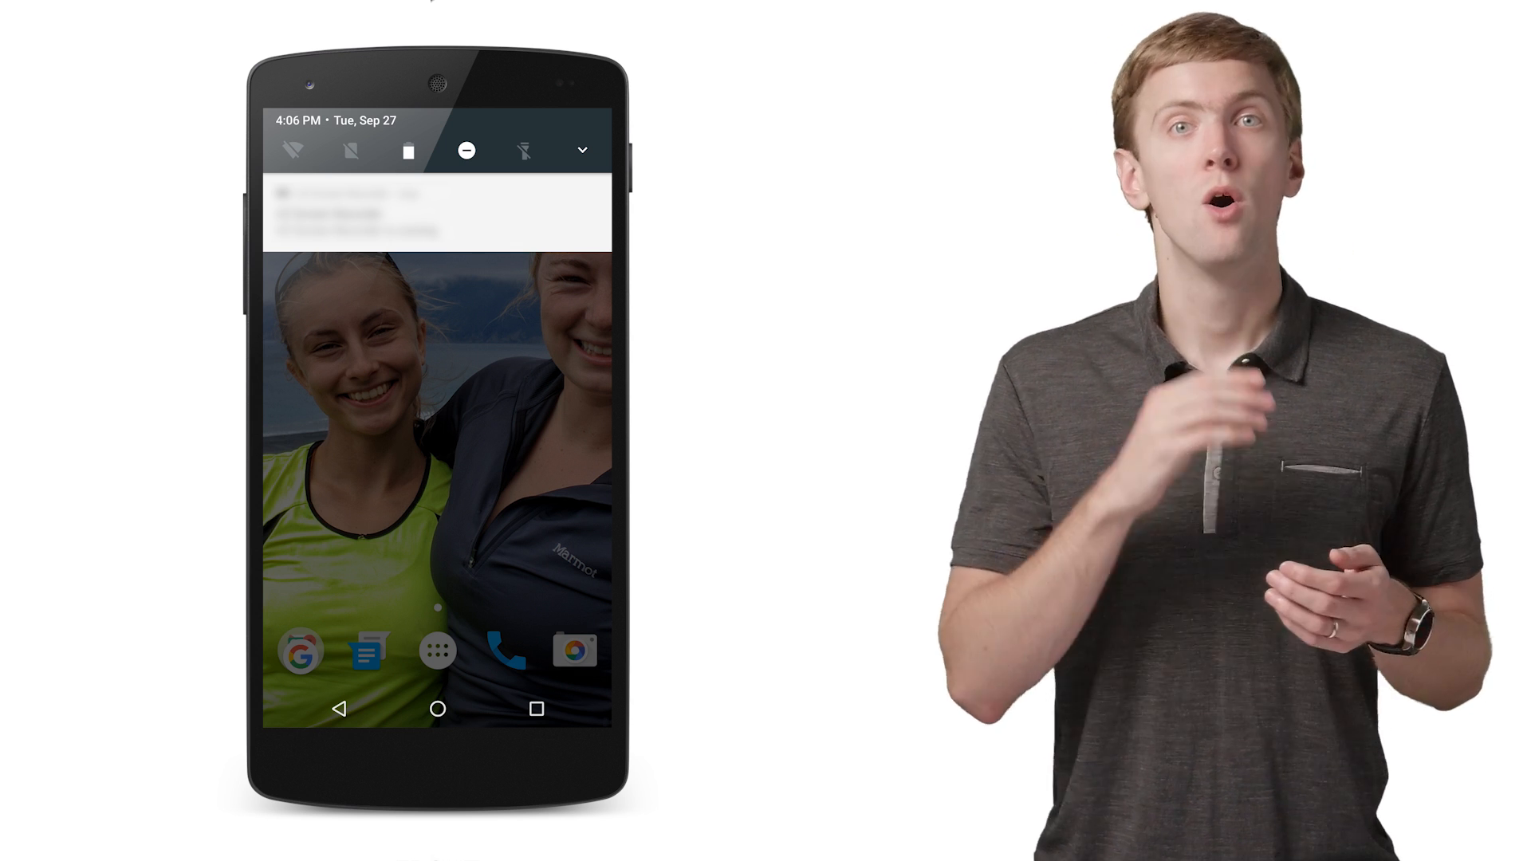
click(582, 149)
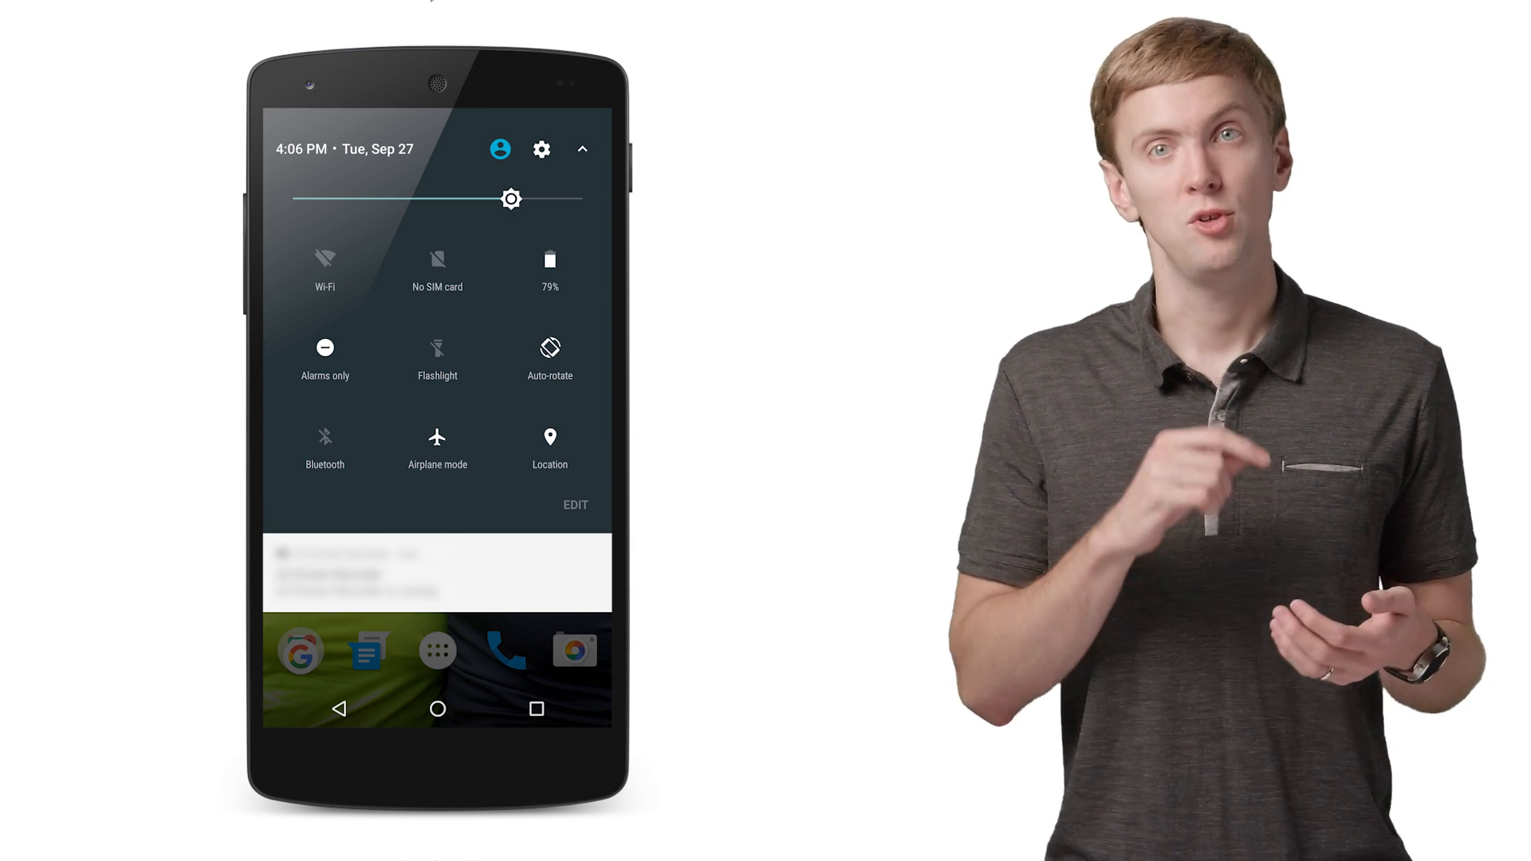
click(582, 149)
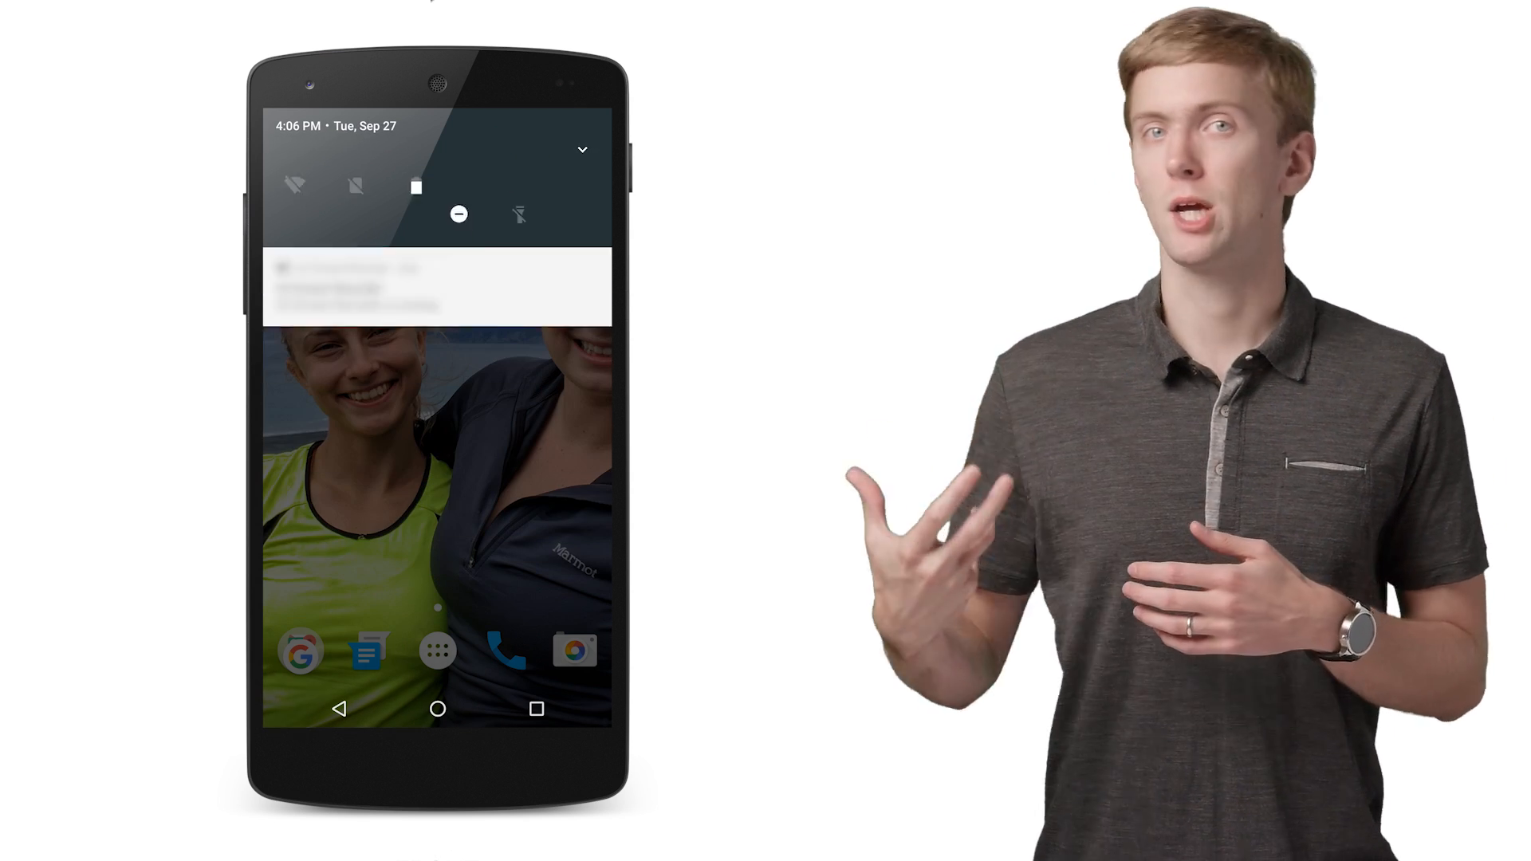